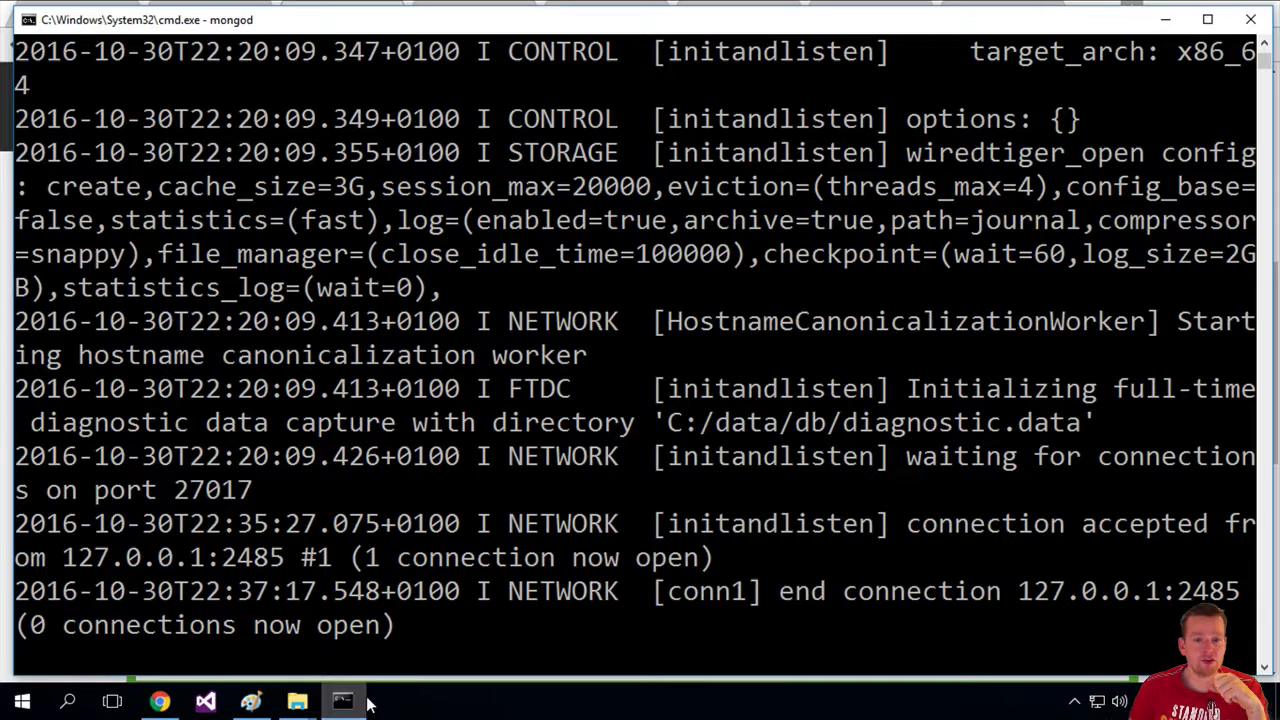
pyautogui.moveTo(400, 537)
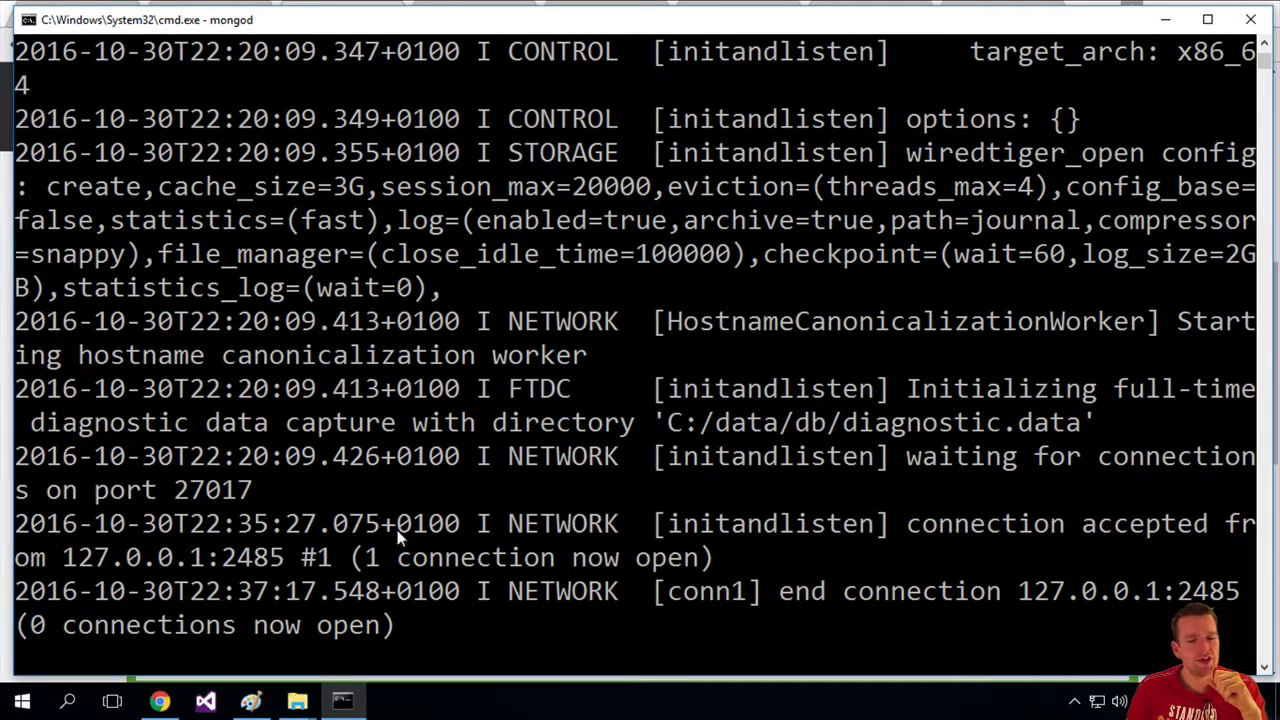
pyautogui.moveTo(622, 502)
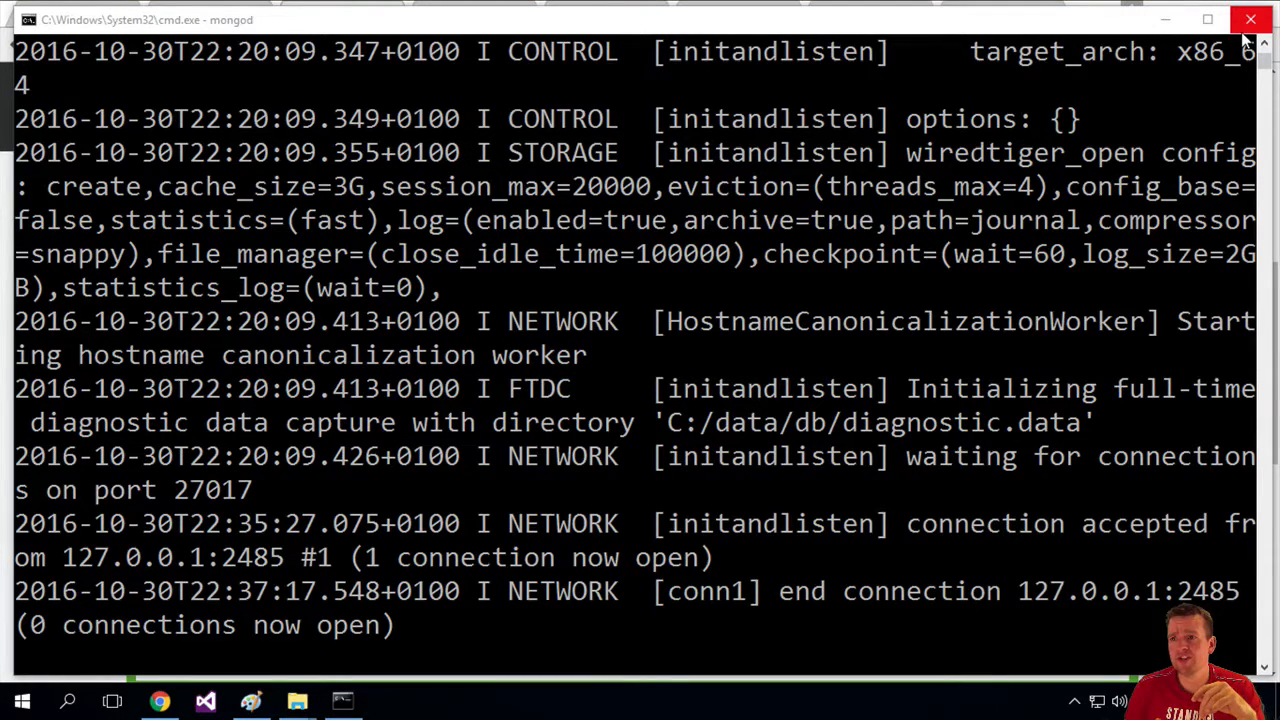
pyautogui.moveTo(1137, 33)
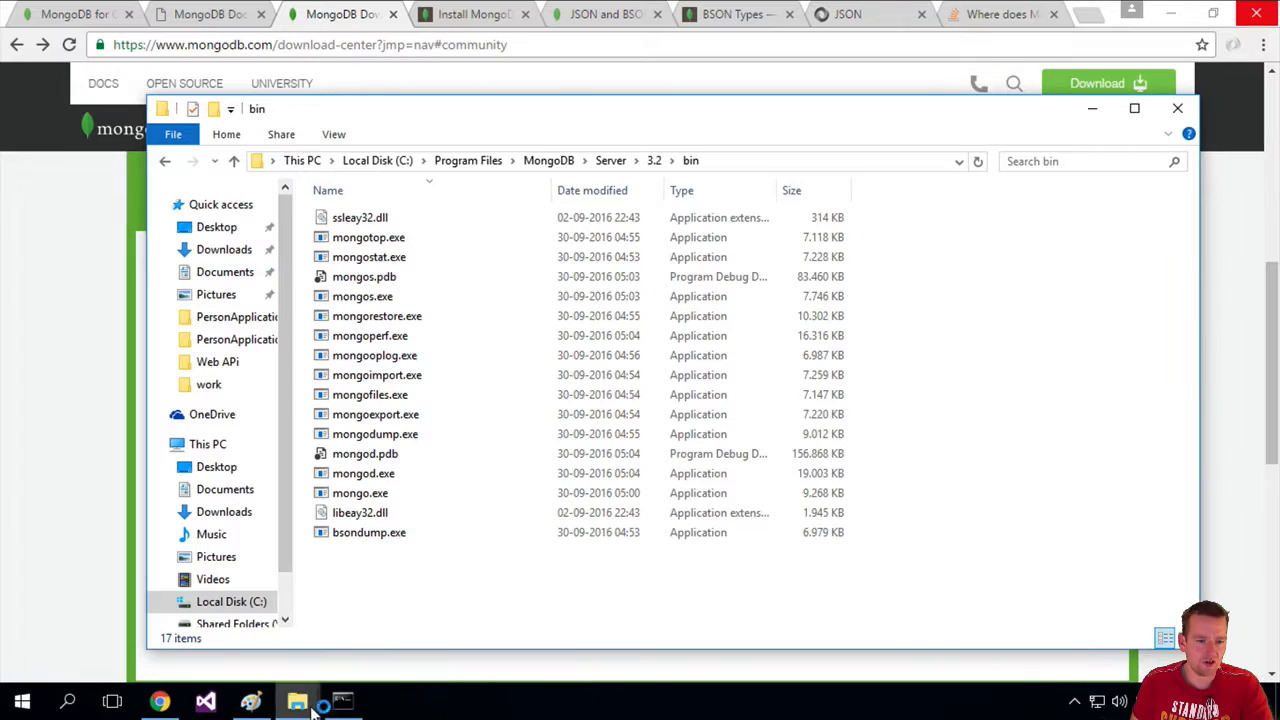
pyautogui.write('cm')
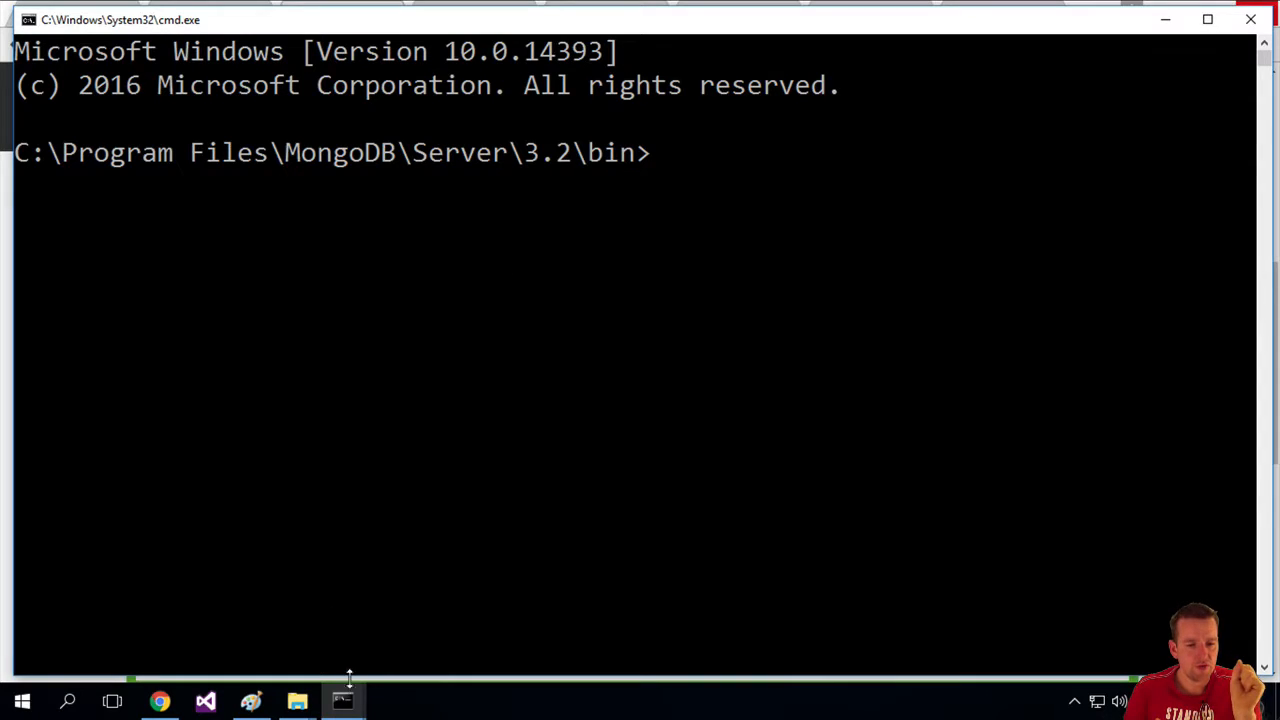
pyautogui.moveTo(347, 700)
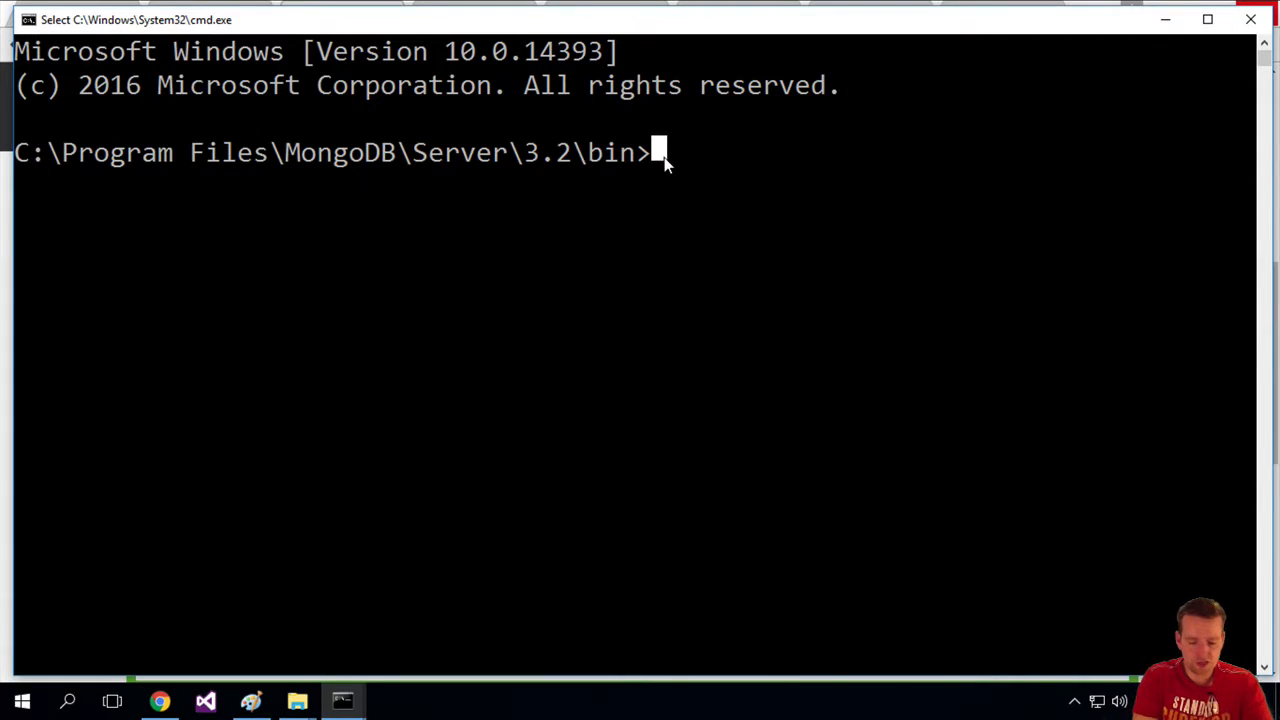
pyautogui.write('mongo')
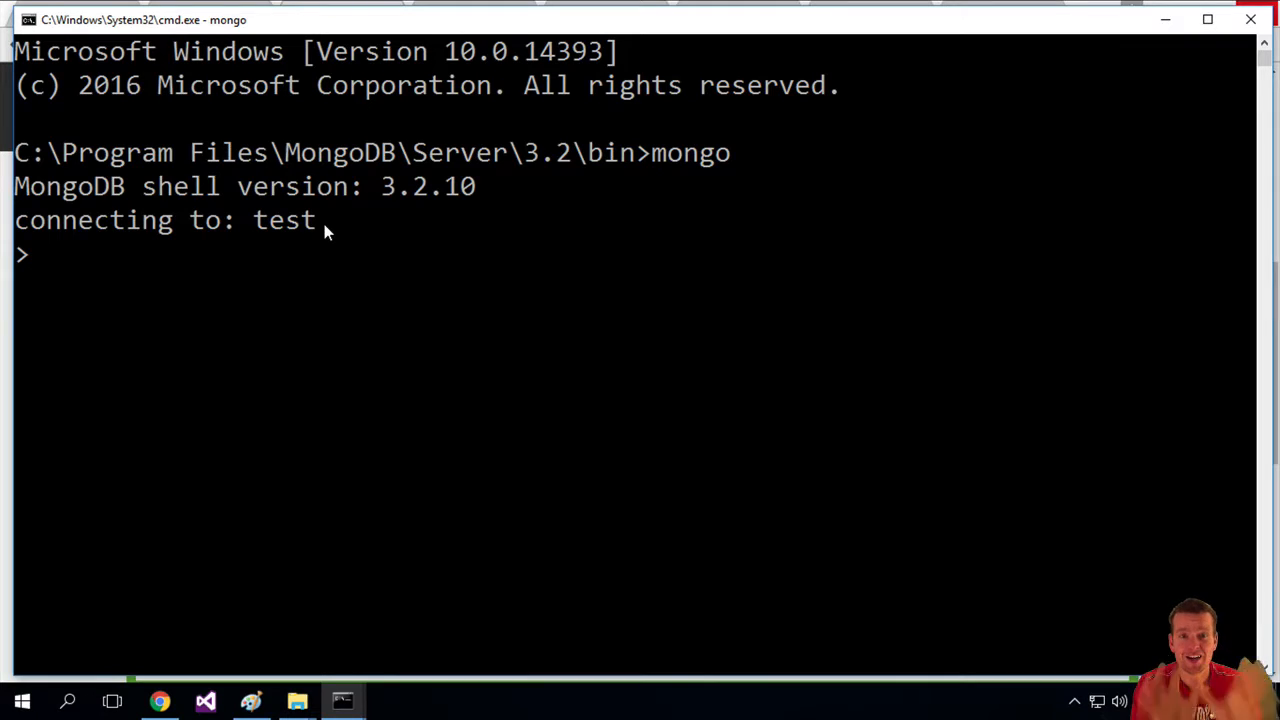
pyautogui.write('help')
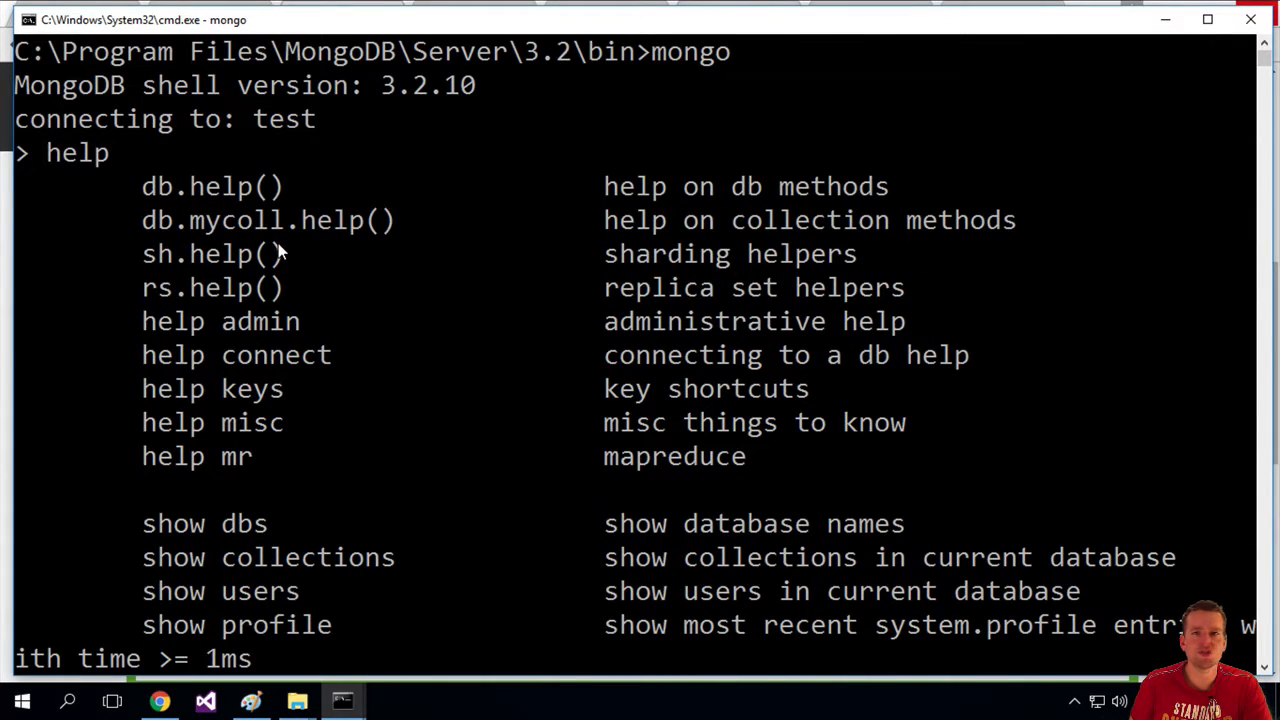
pyautogui.moveTo(133, 166)
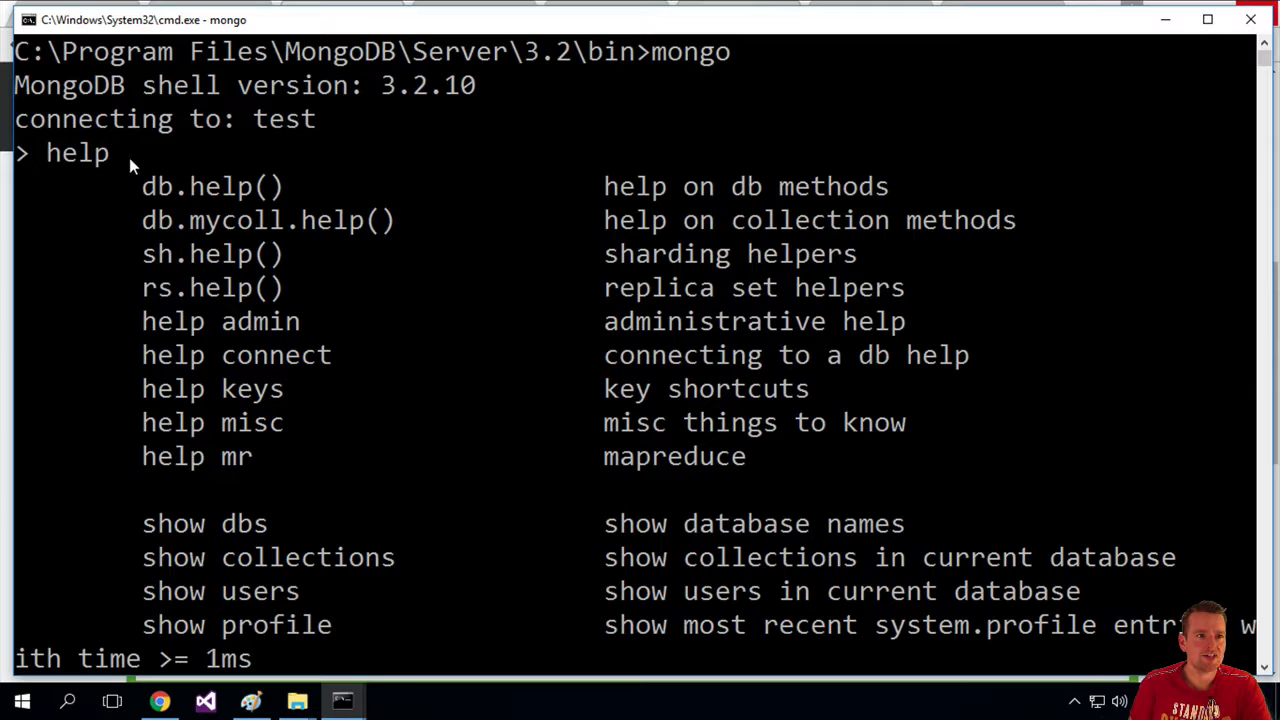
pyautogui.scroll(-3)
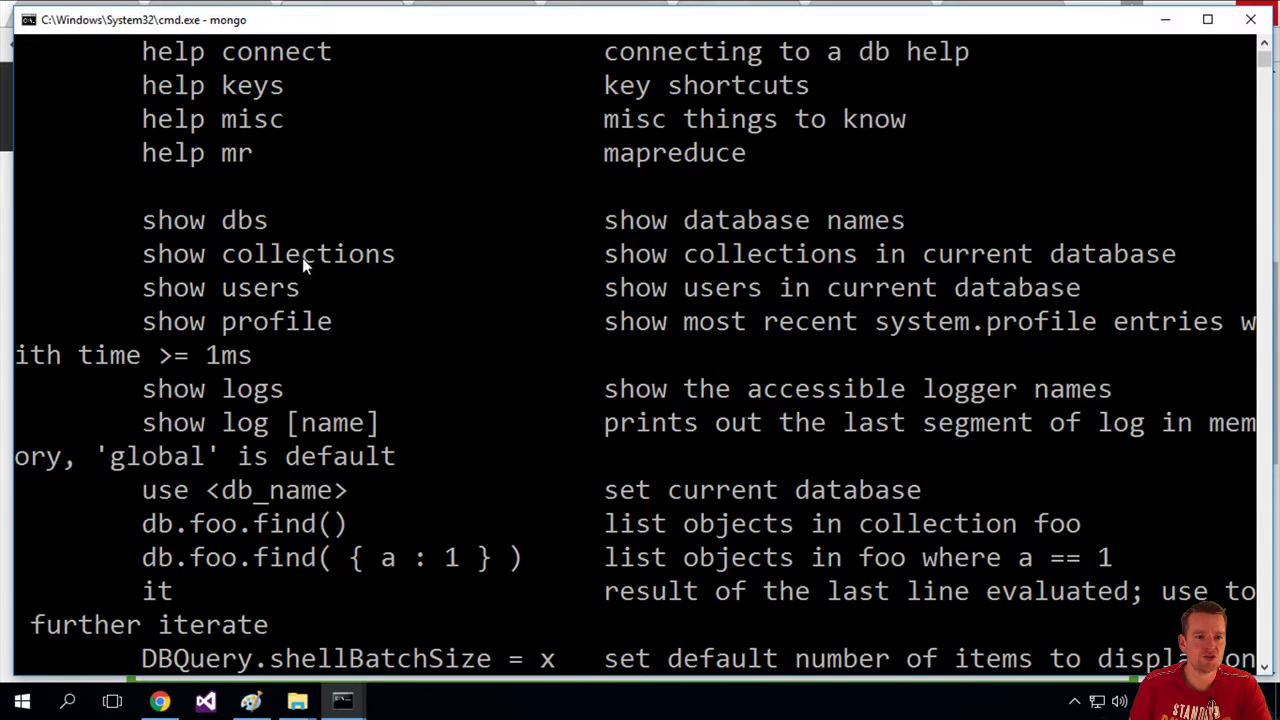
pyautogui.scroll(-3)
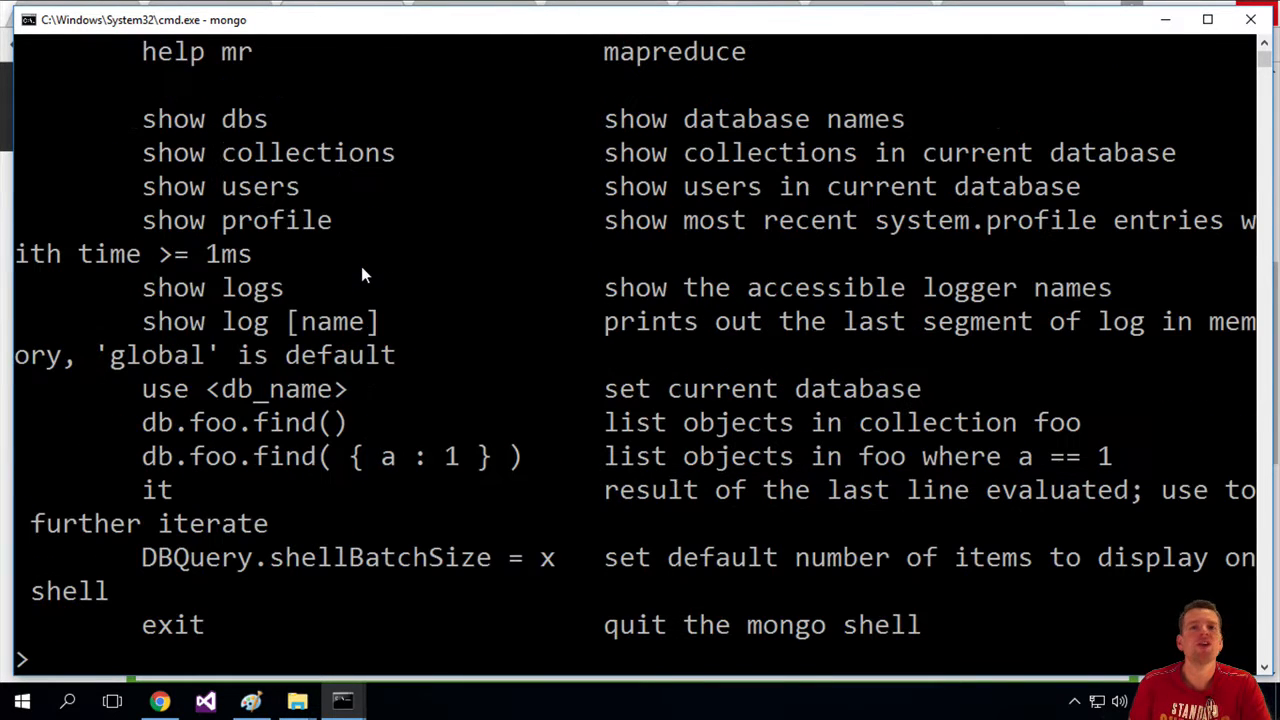
pyautogui.scroll(-3)
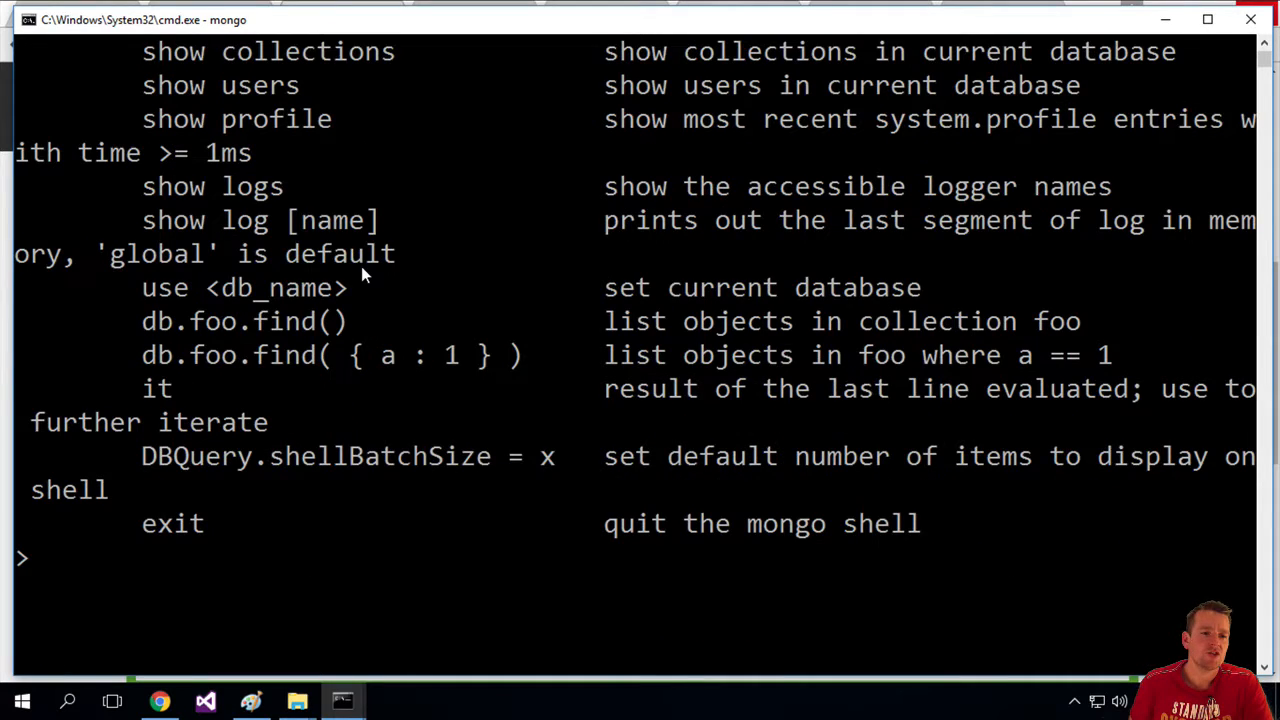
pyautogui.moveTo(447, 309)
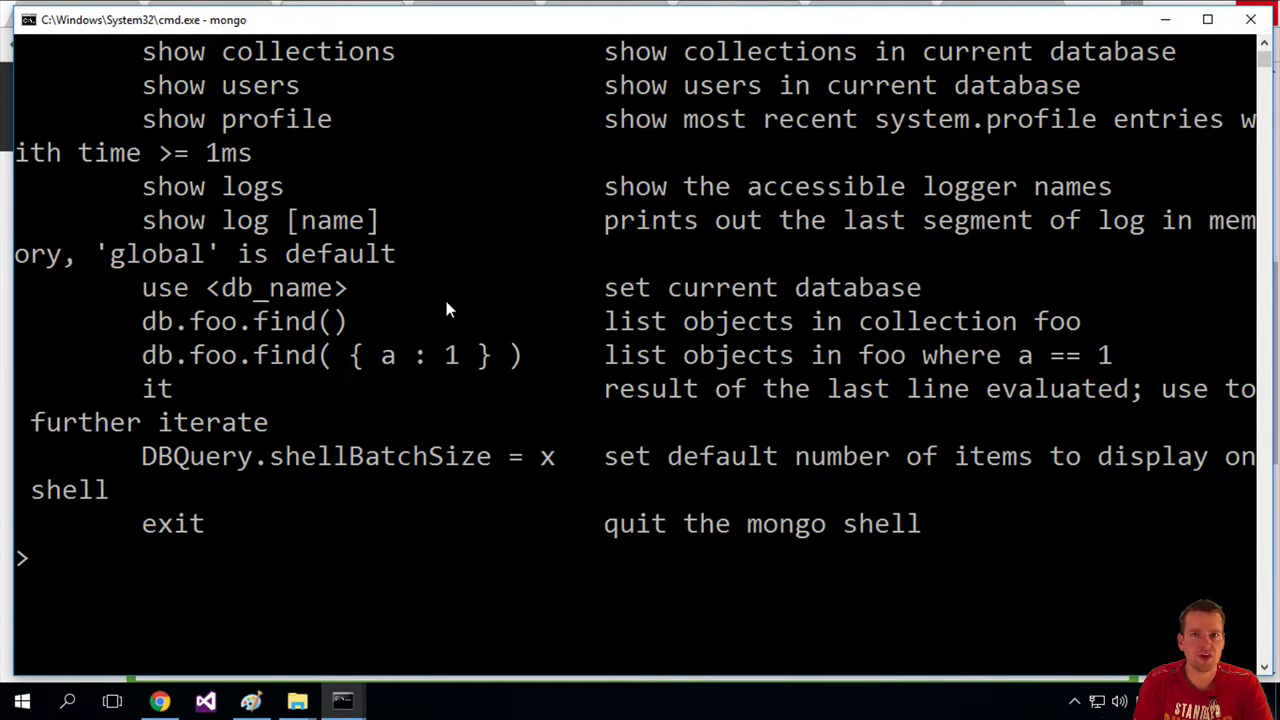
pyautogui.write('show dbs')
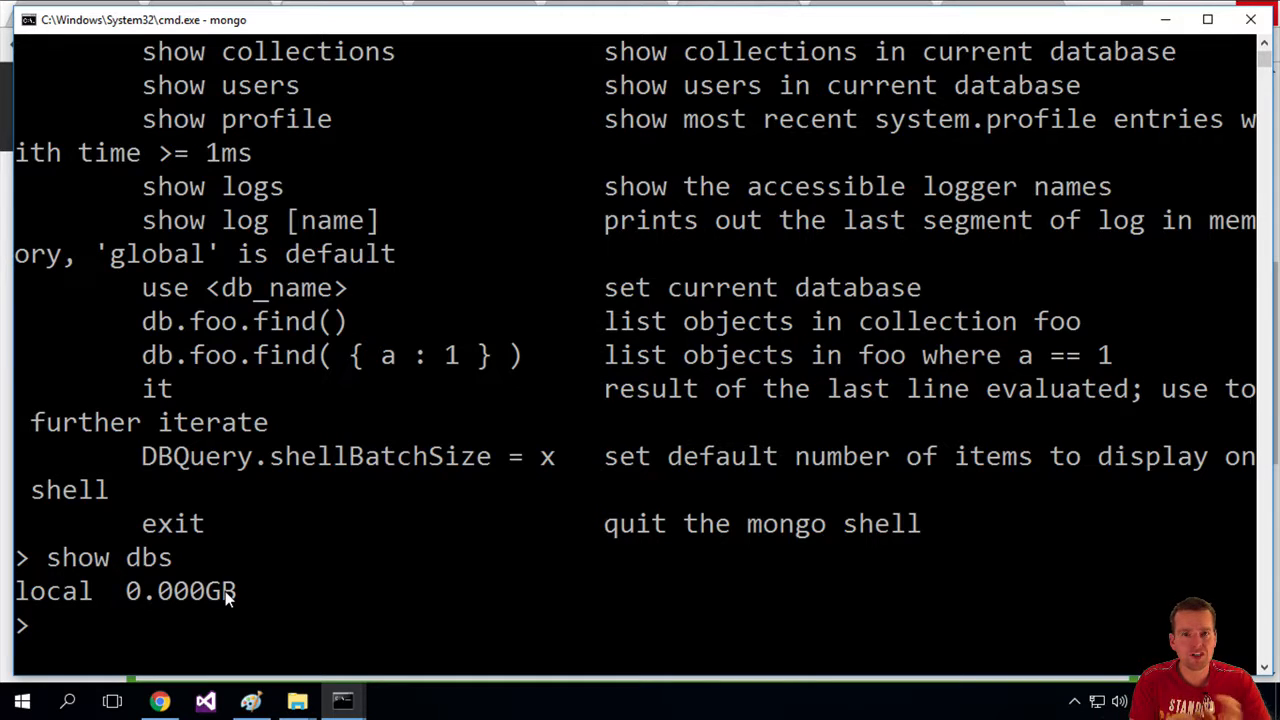
pyautogui.write('use')
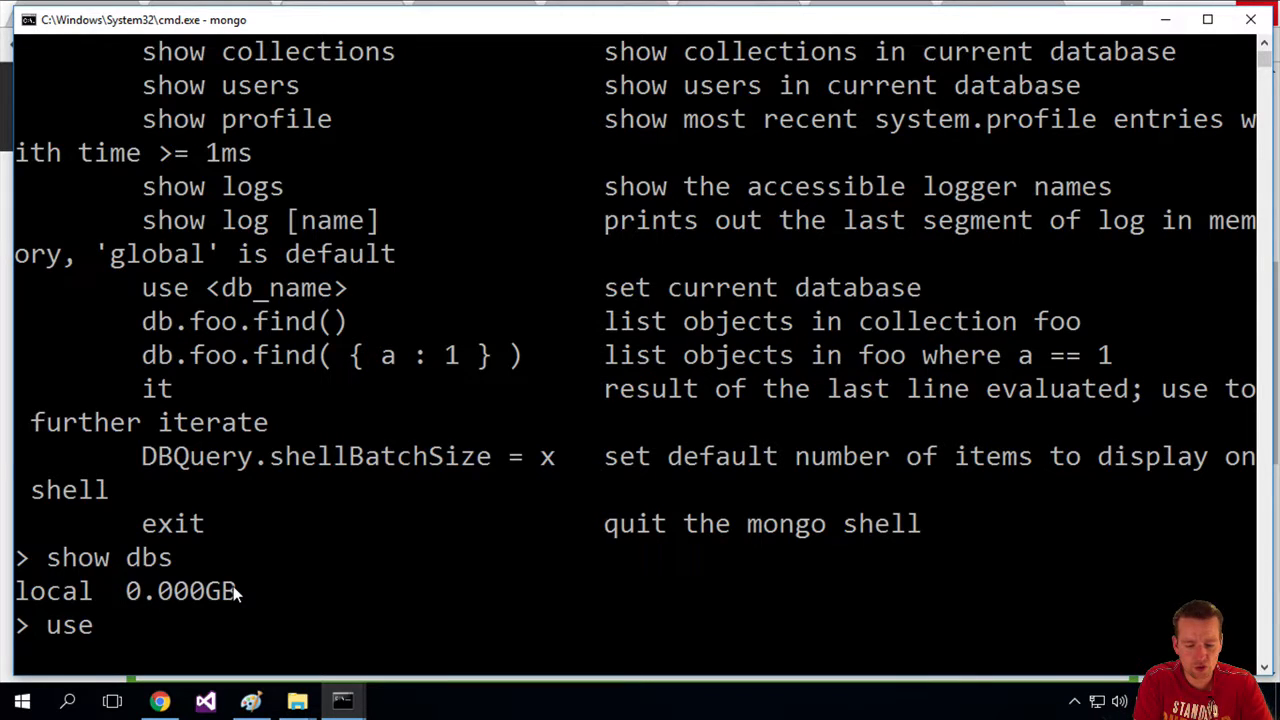
pyautogui.write('userwi')
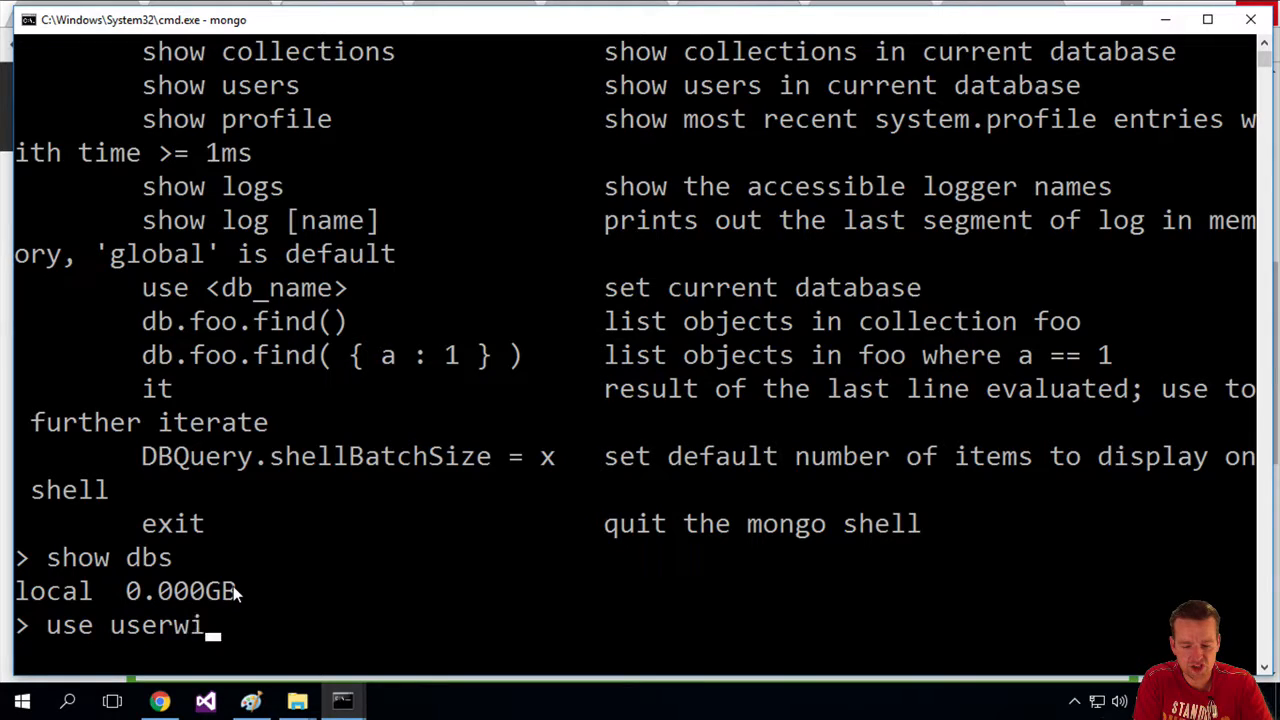